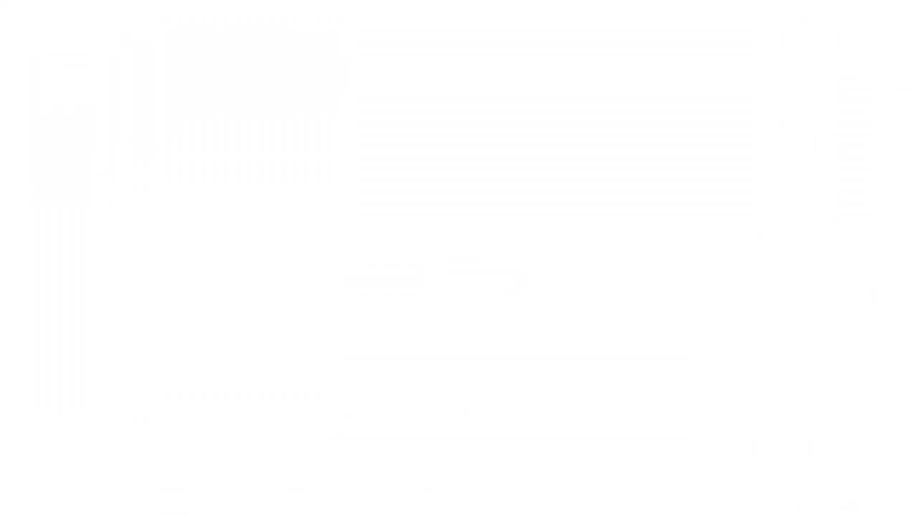
Open the Adobe Courses site (adobecs5.in) in a new browser tab
click(429, 17)
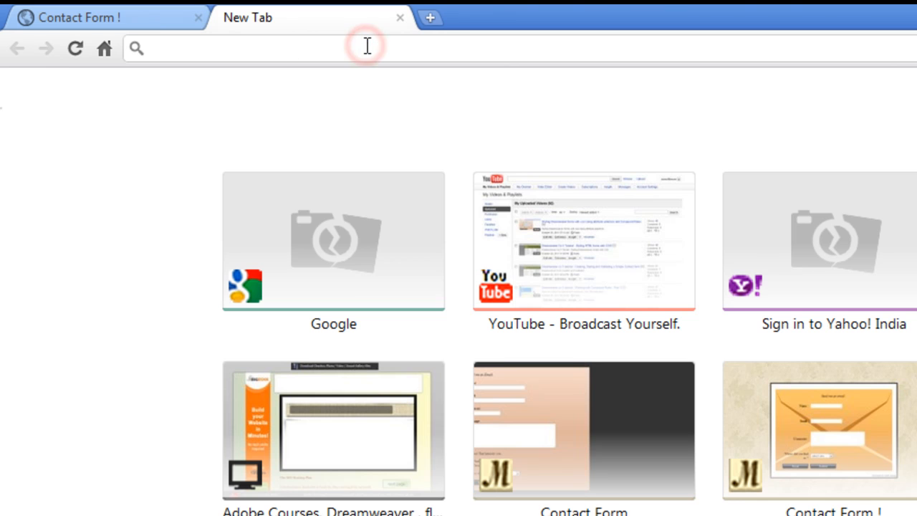
click(332, 429)
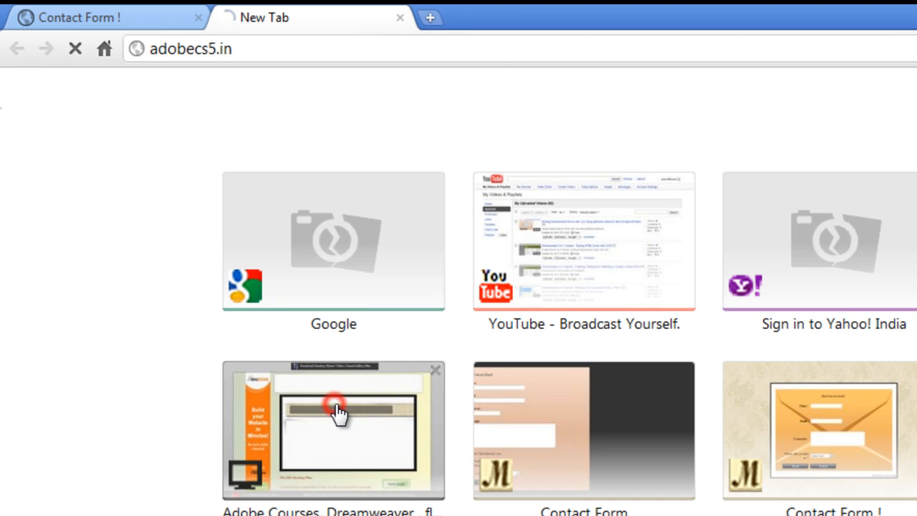
click(333, 430)
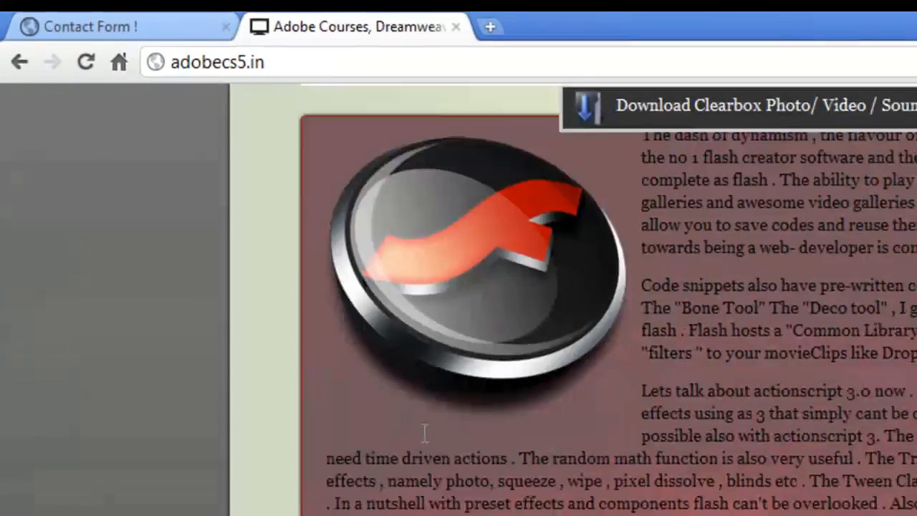
scroll(down, 3)
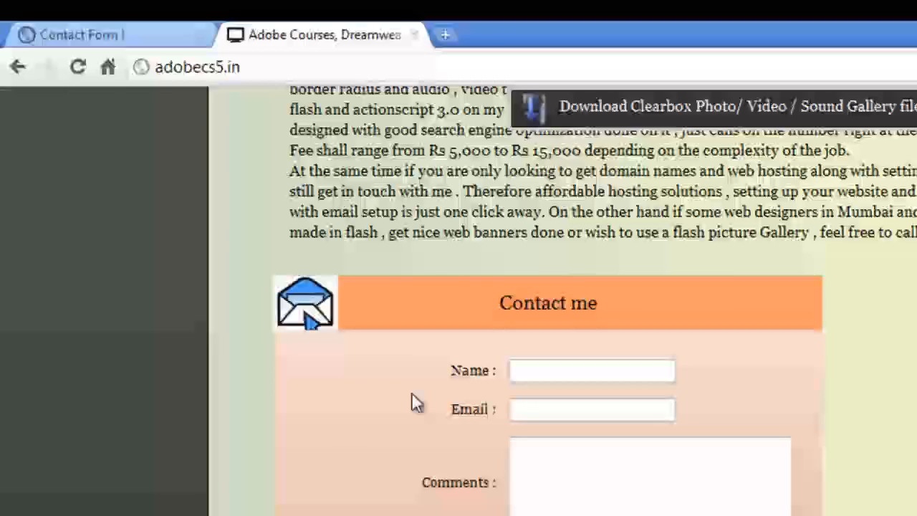
scroll(down, 3)
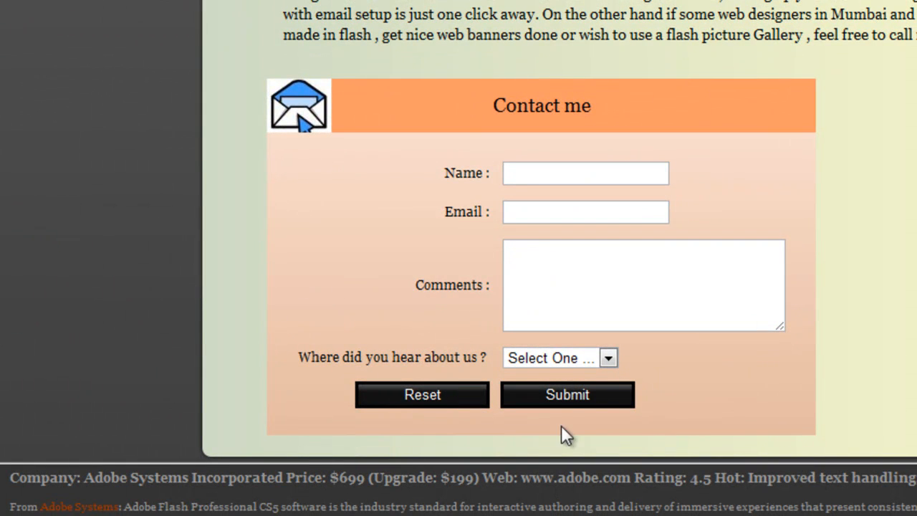
mouse_move(797, 301)
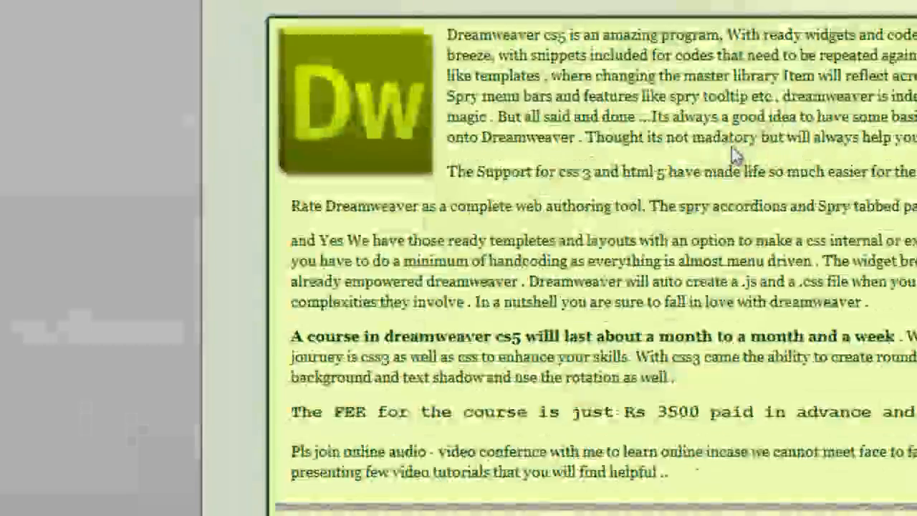
scroll(down, 3)
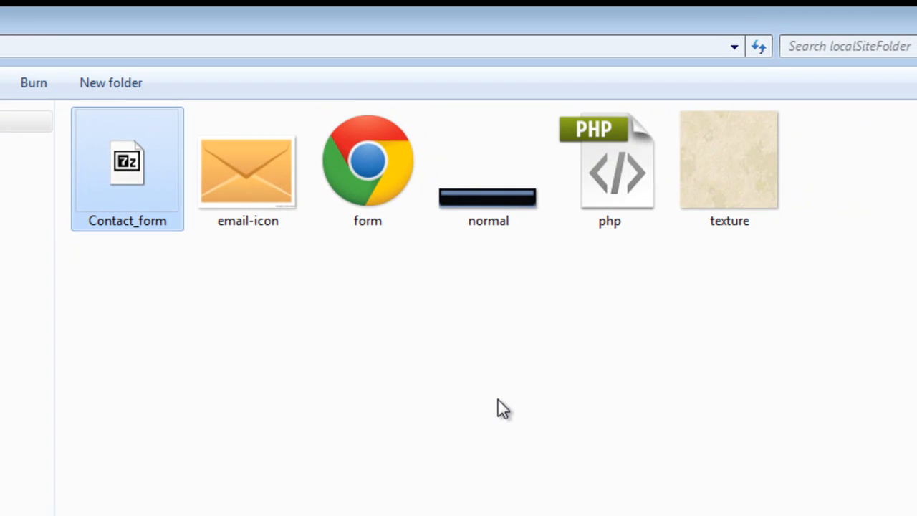
mouse_move(440, 459)
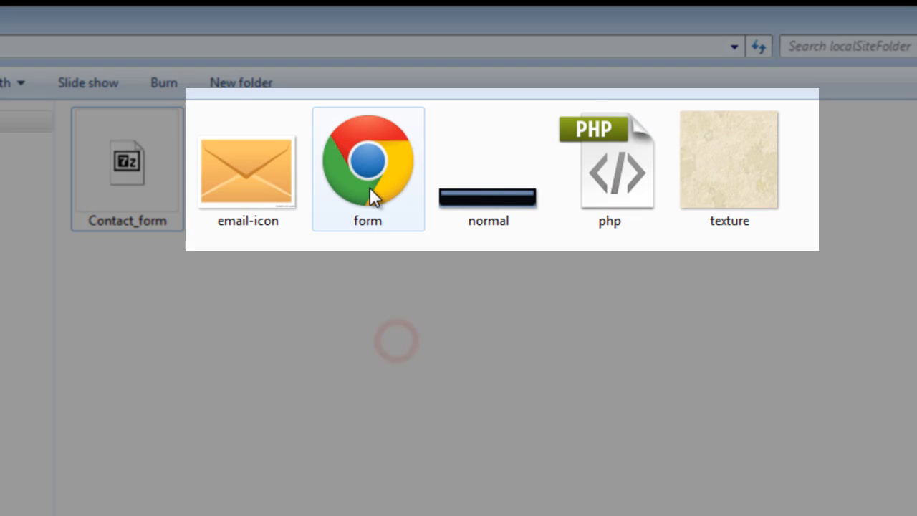
click(367, 170)
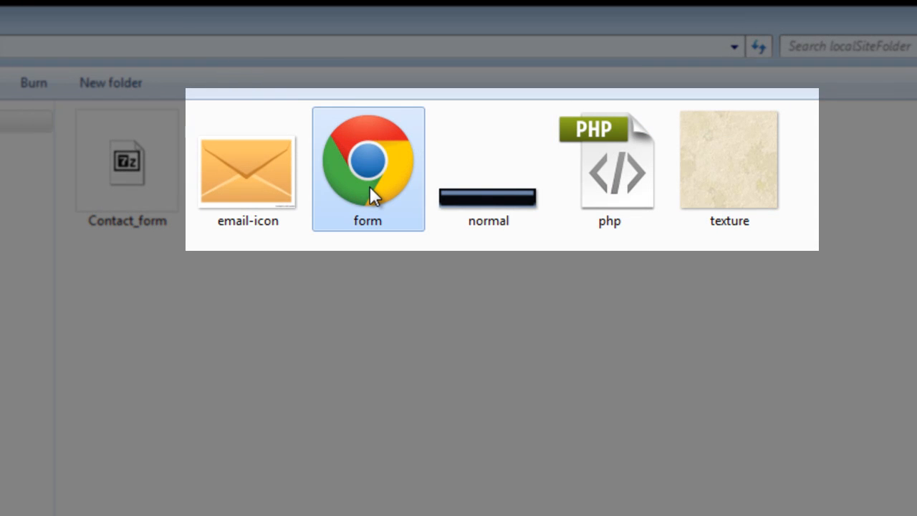
click(608, 172)
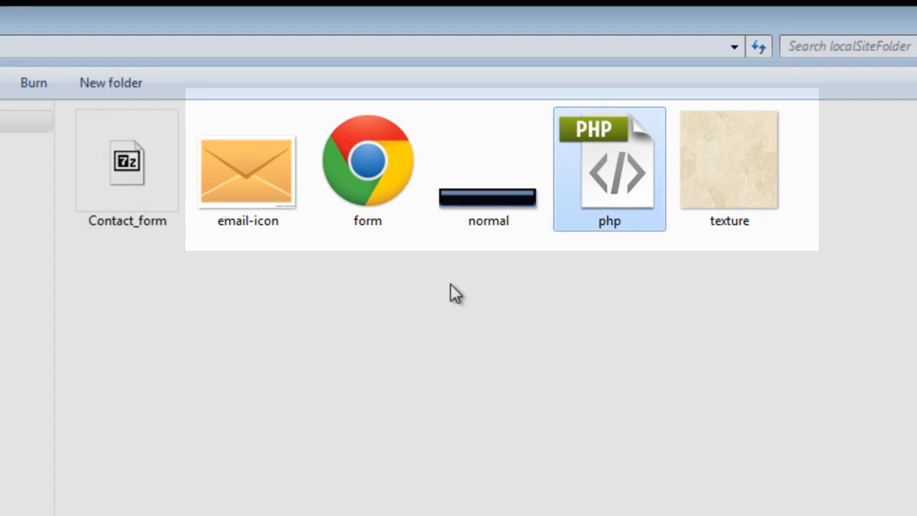
mouse_move(367, 172)
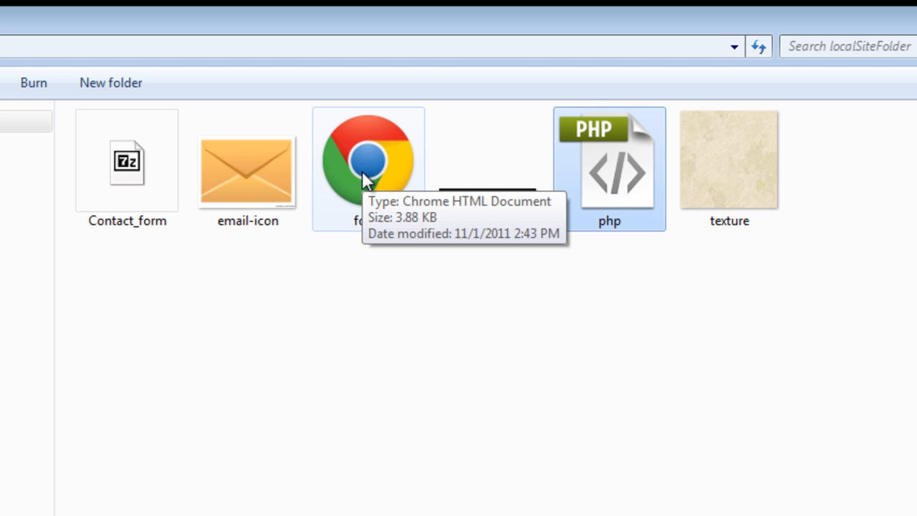
click(247, 170)
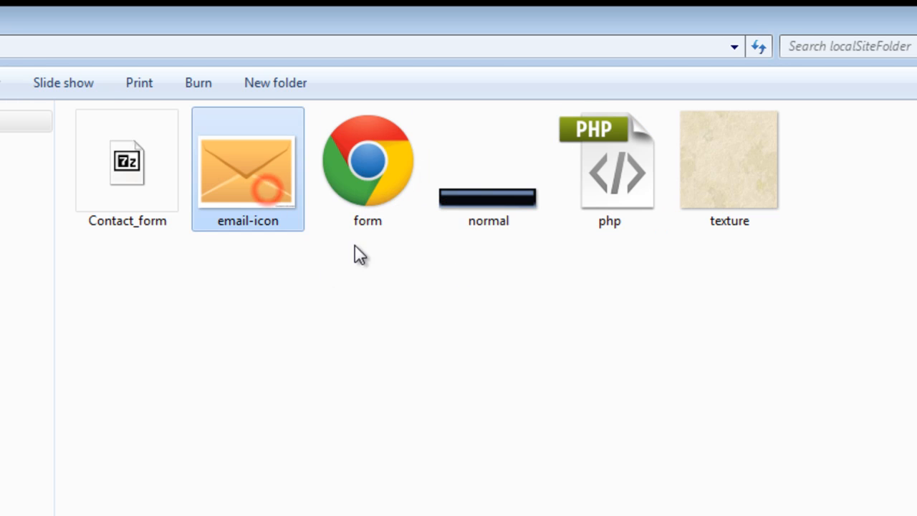
click(728, 172)
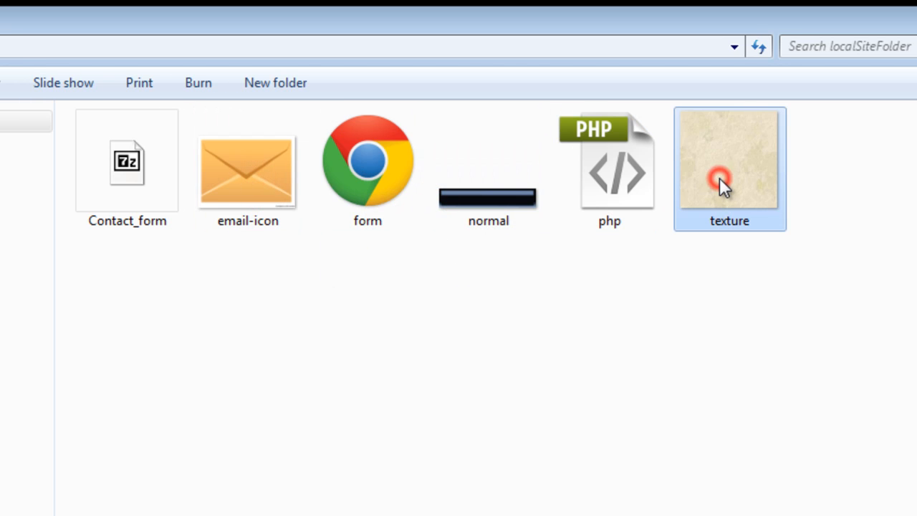
click(487, 168)
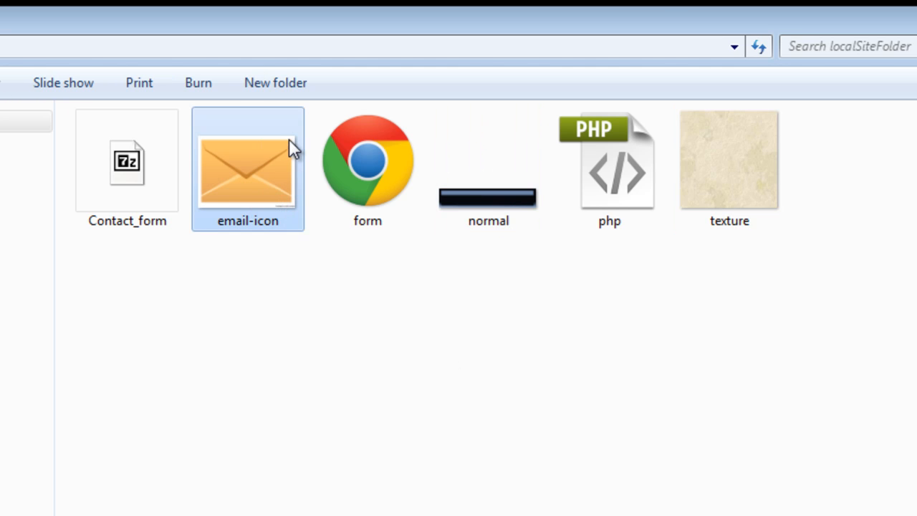
mouse_move(297, 203)
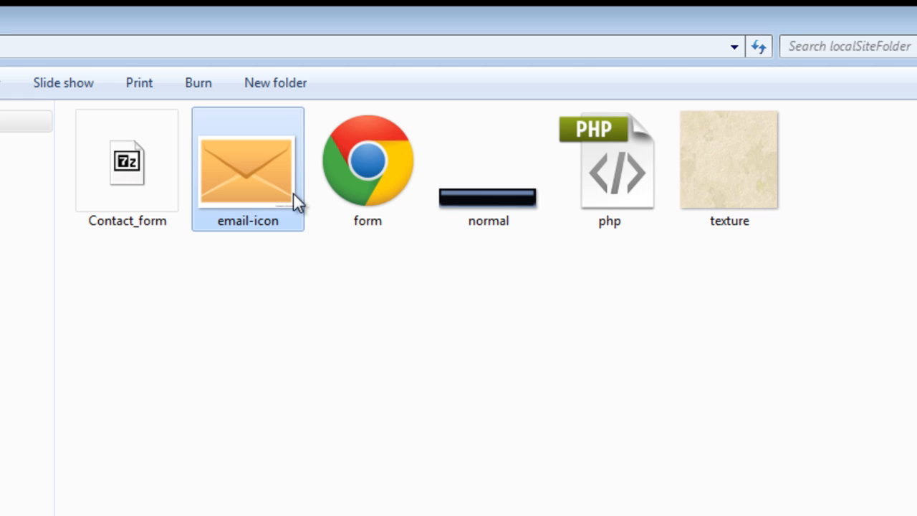
mouse_move(332, 269)
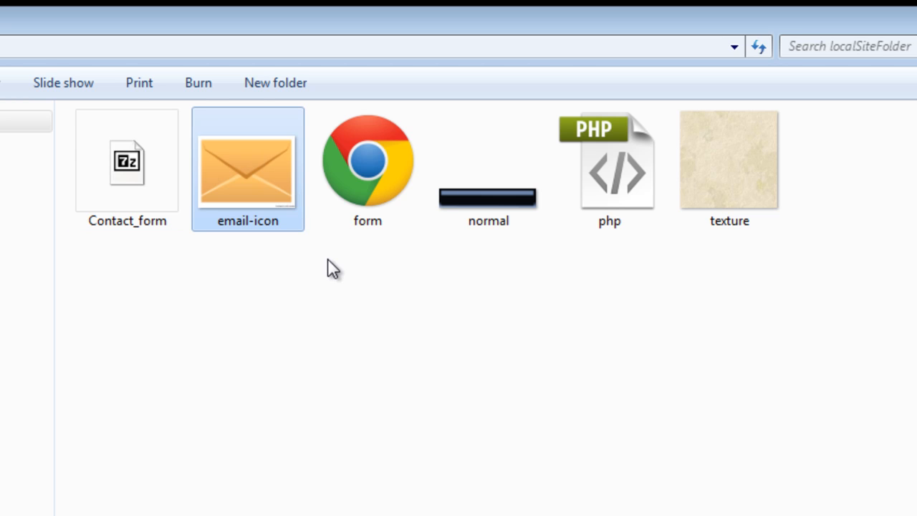
click(127, 168)
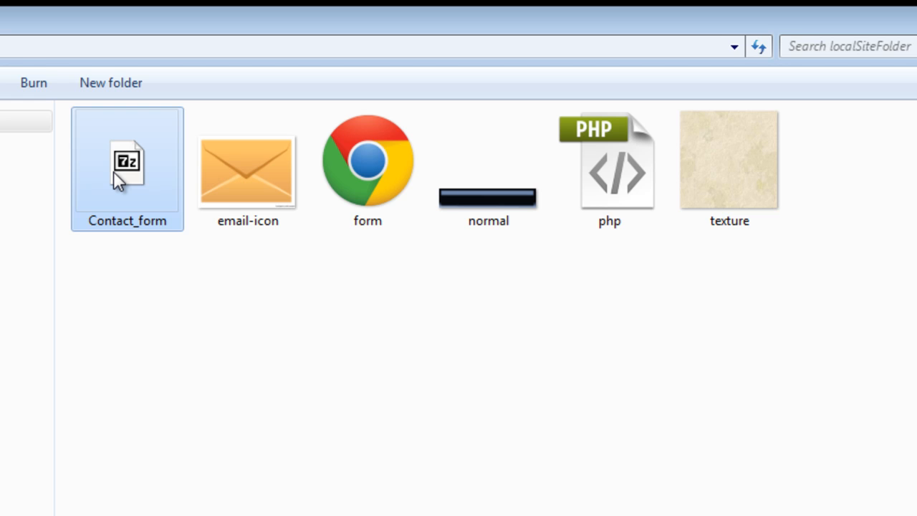
click(247, 170)
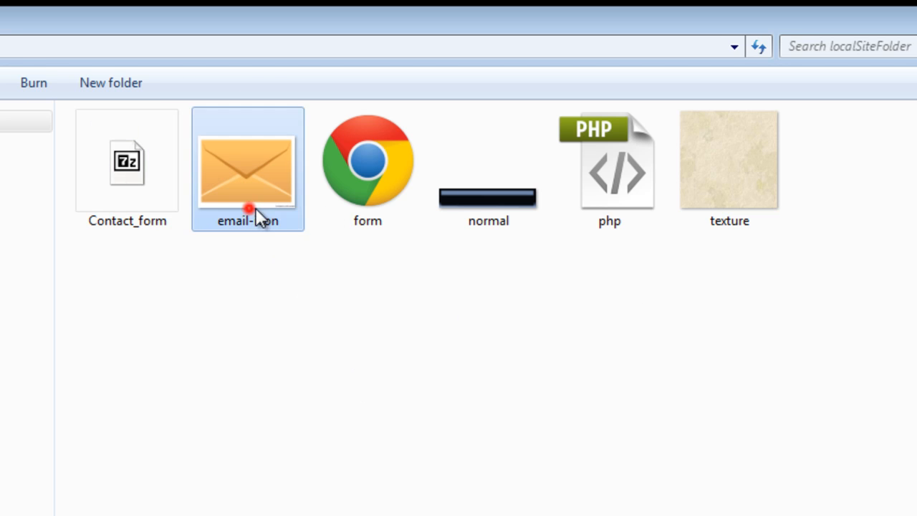
click(729, 168)
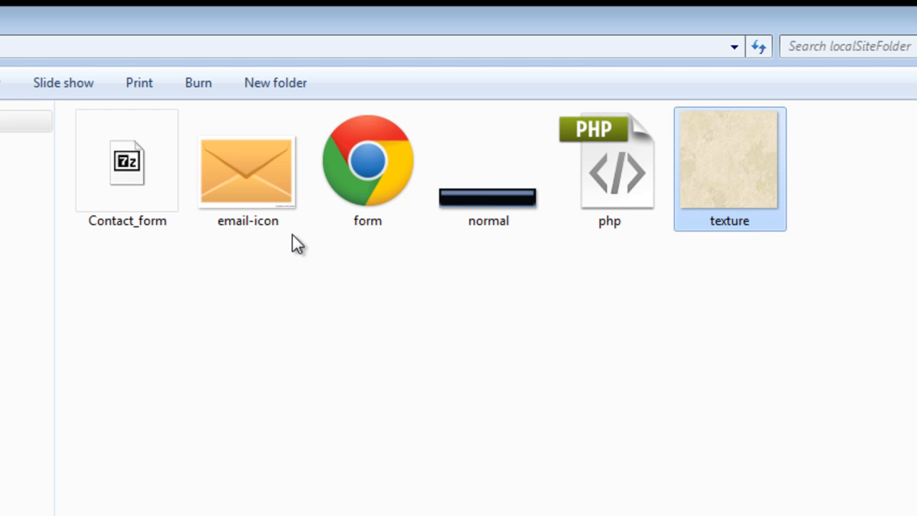
click(488, 168)
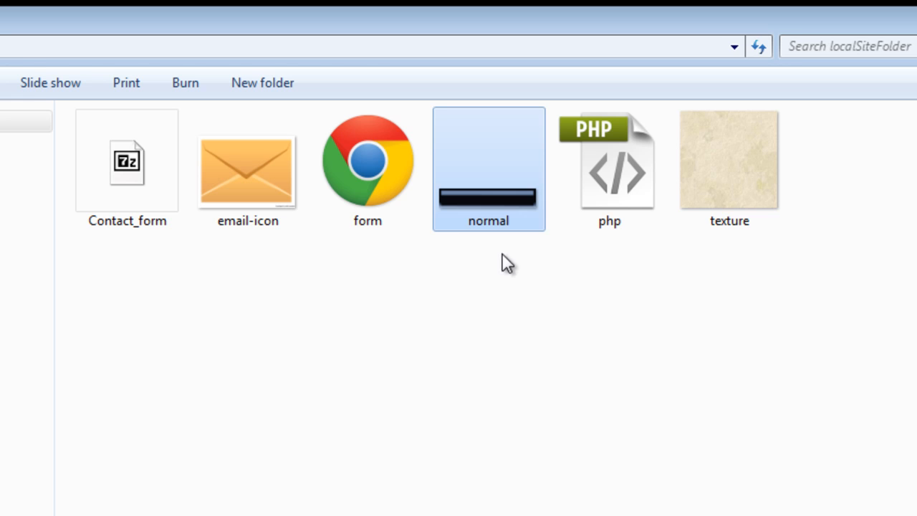
click(368, 169)
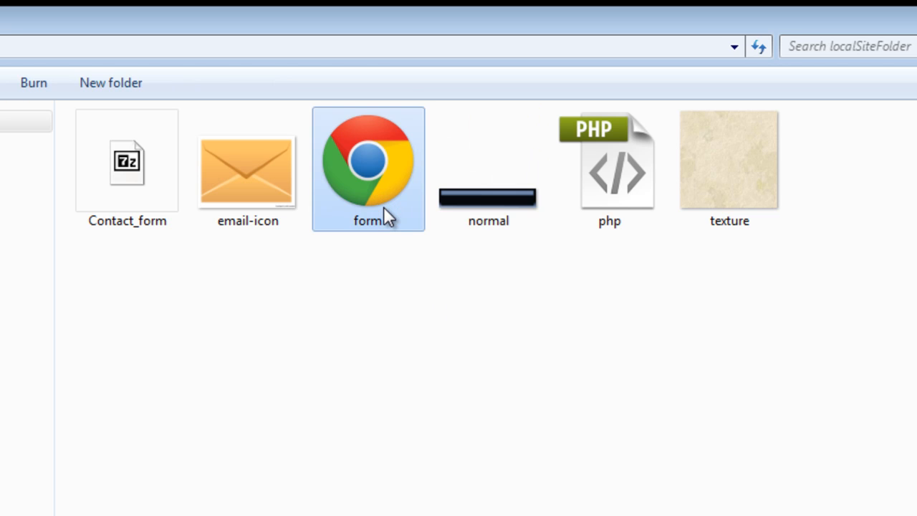
Open the form page, enter test text, choose Youtube, submit and dismiss the validation alert
double_click(367, 169)
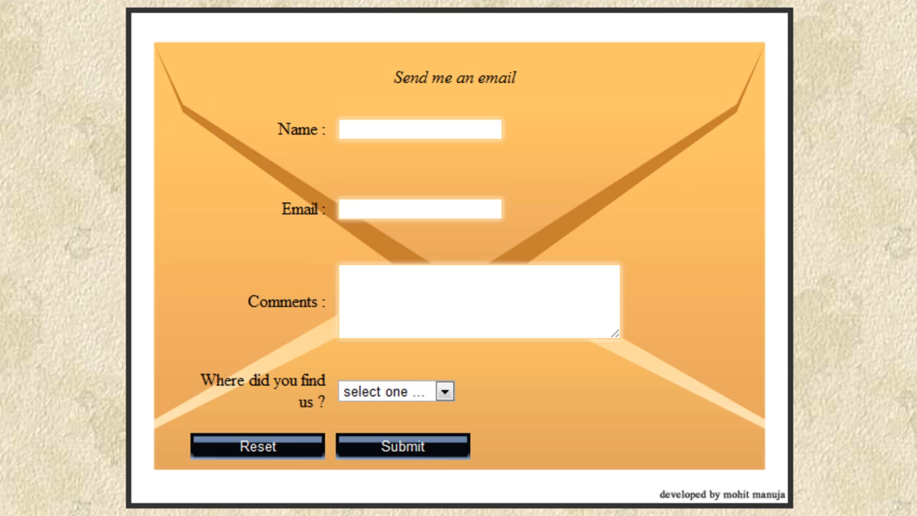
click(420, 128)
text(ldmvldm)
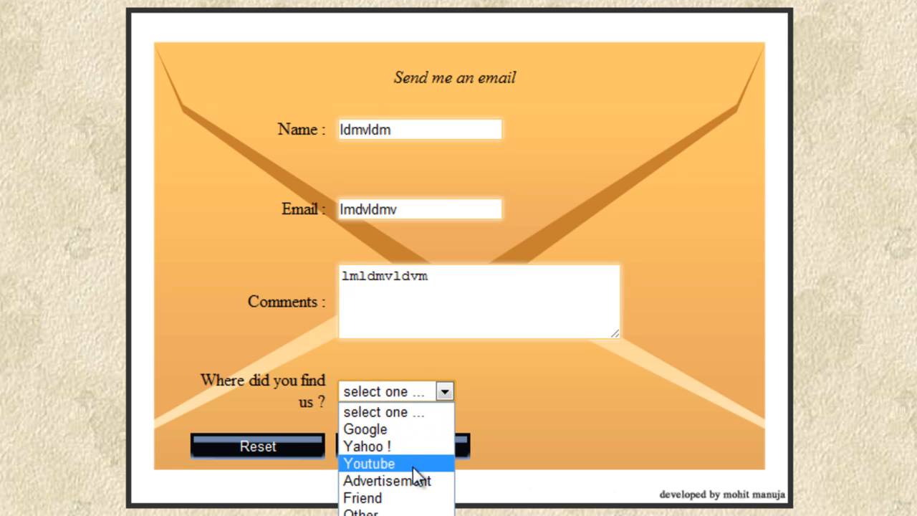
click(402, 446)
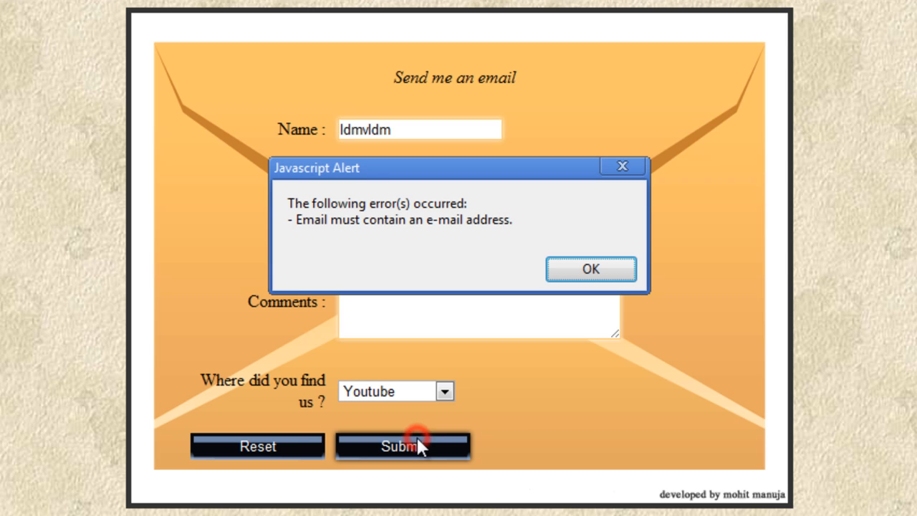
mouse_move(537, 410)
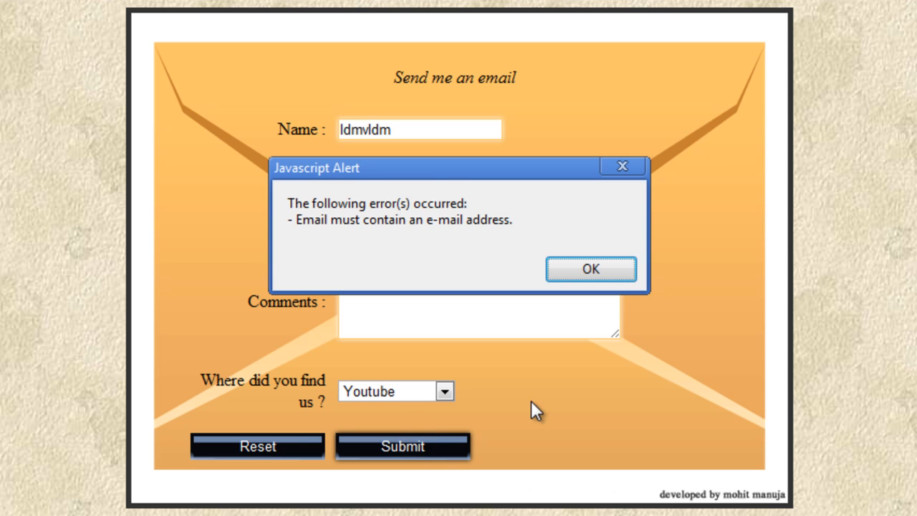
mouse_move(494, 185)
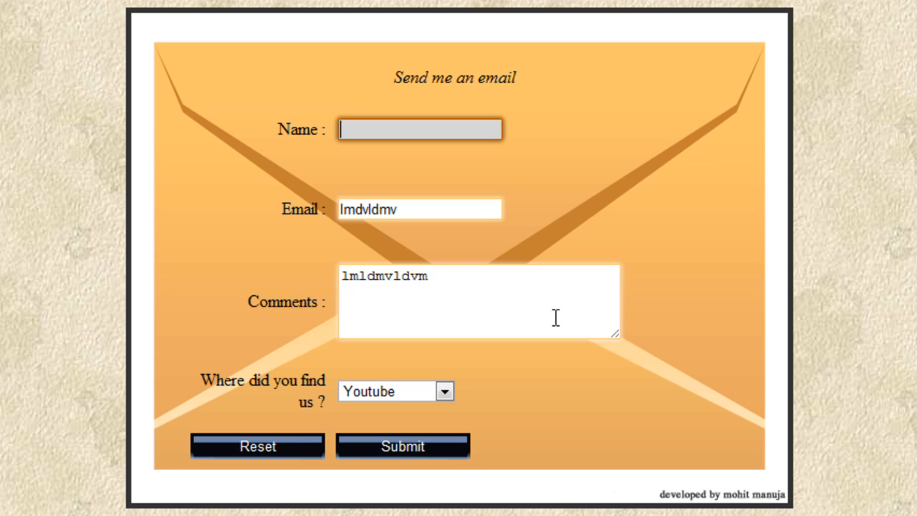
click(402, 446)
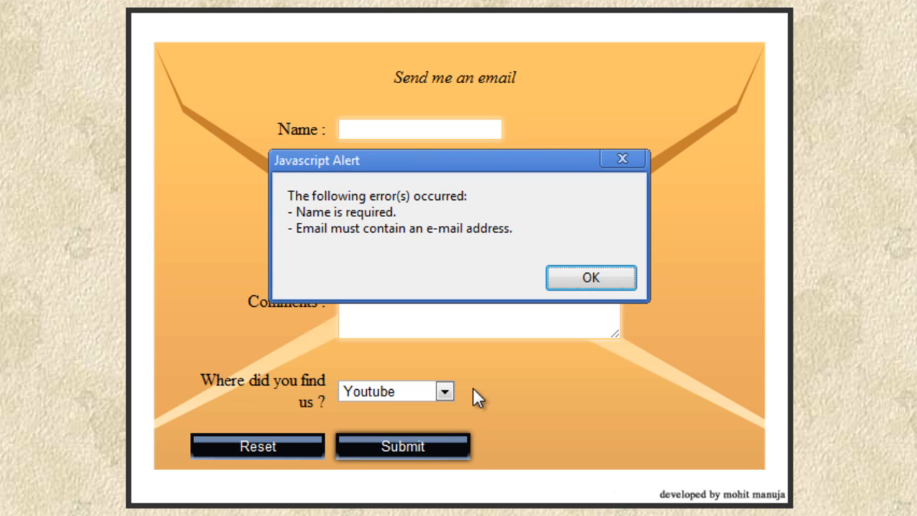
click(590, 277)
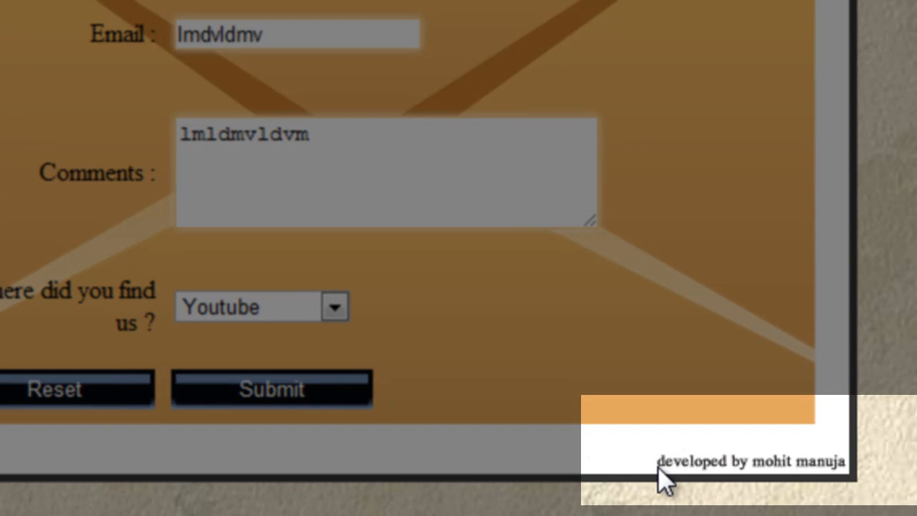
mouse_move(709, 429)
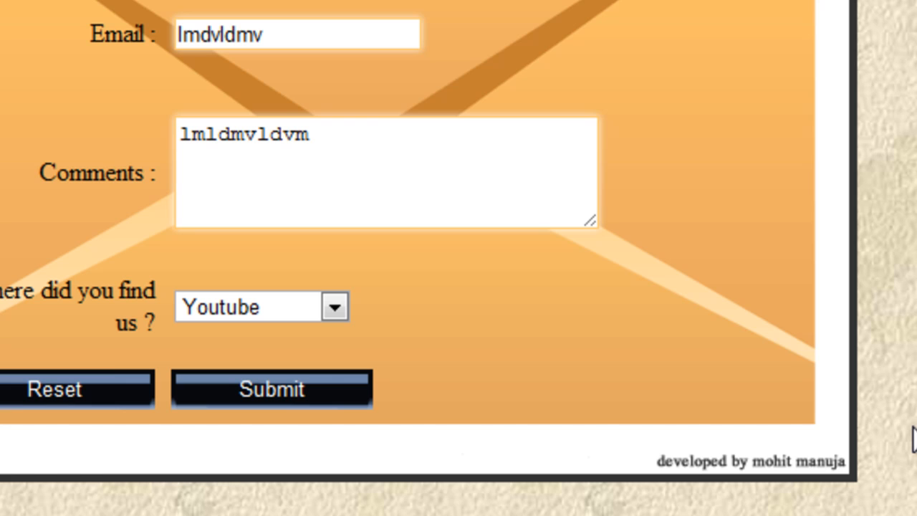
mouse_move(858, 482)
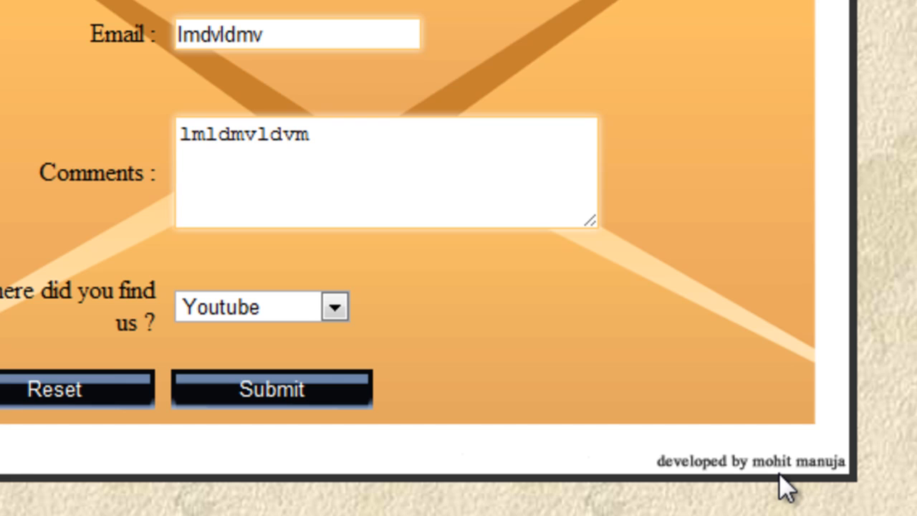
mouse_move(895, 172)
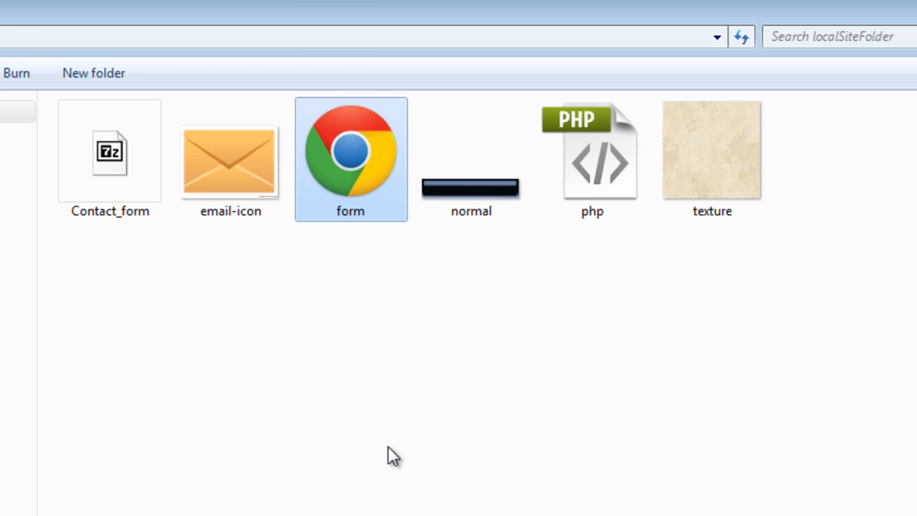
Open the php mailer script with Edit with Adobe Dreamweaver CS5
click(592, 158)
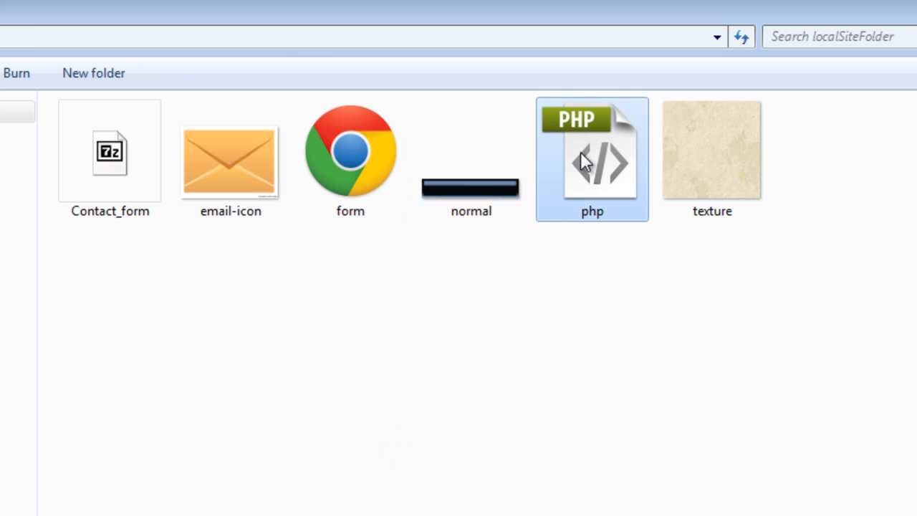
right_click(591, 157)
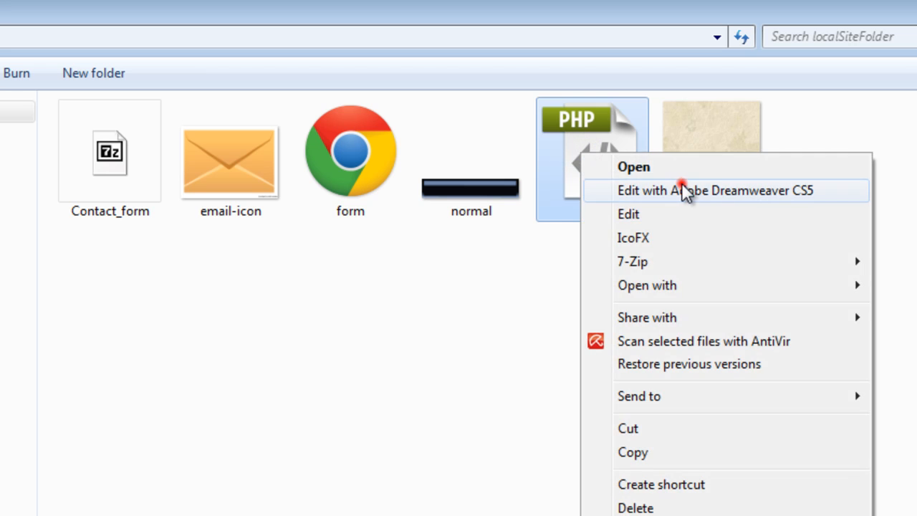
click(698, 190)
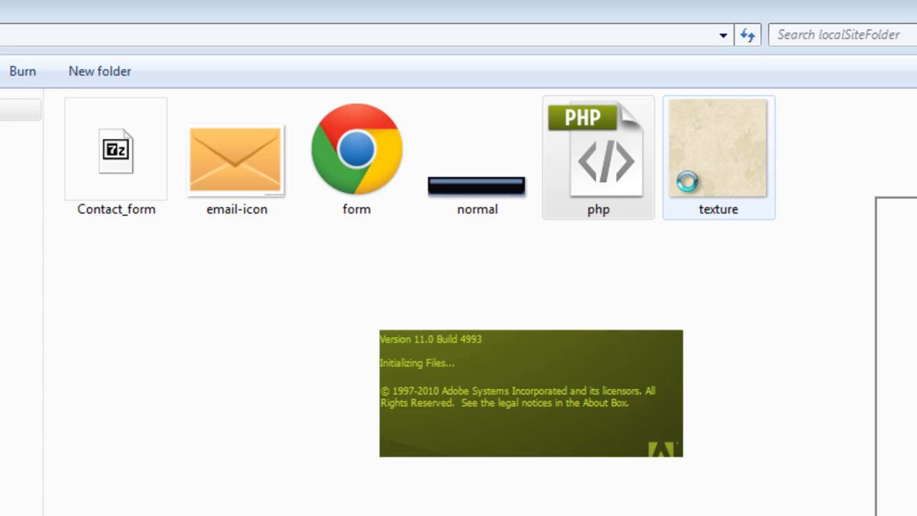
double_click(598, 149)
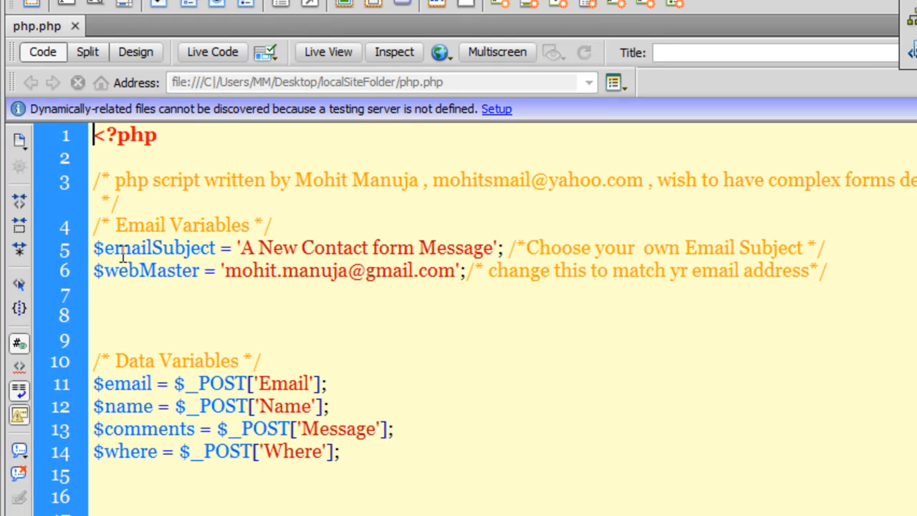
mouse_move(247, 280)
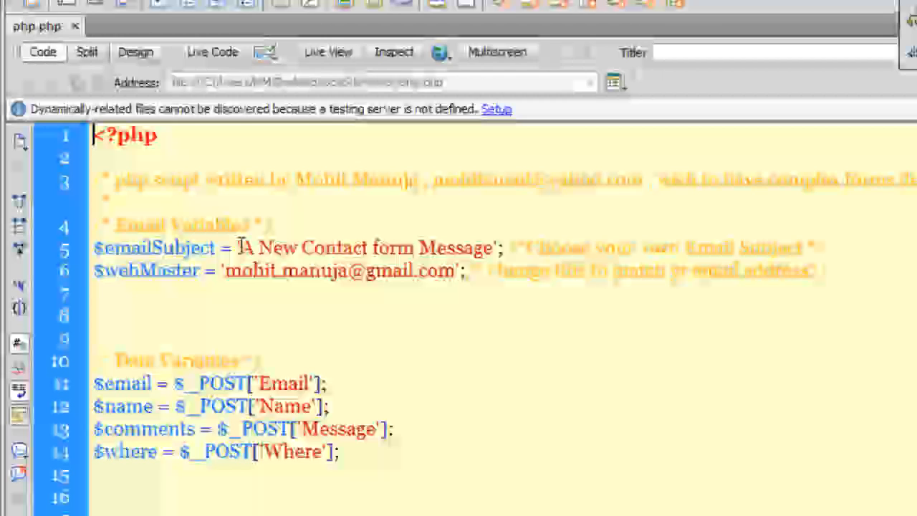
double_click(250, 247)
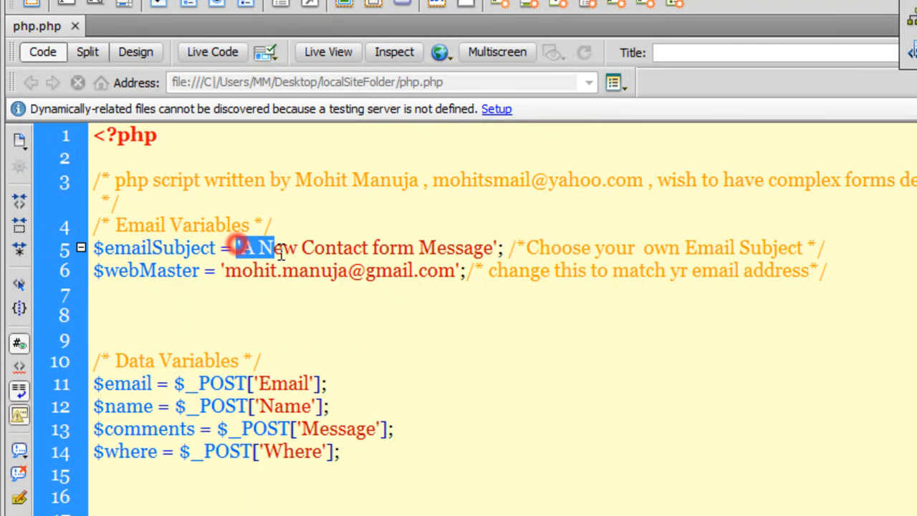
drag(240, 248, 492, 248)
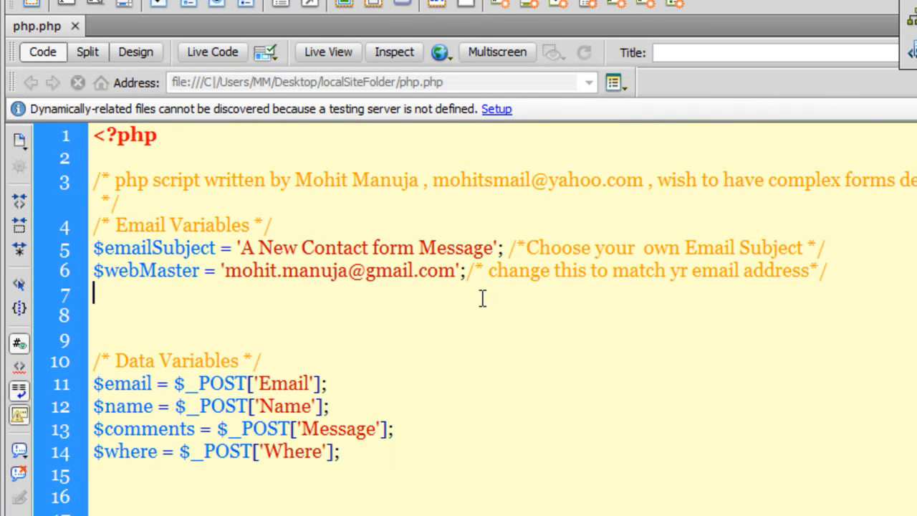
mouse_move(152, 282)
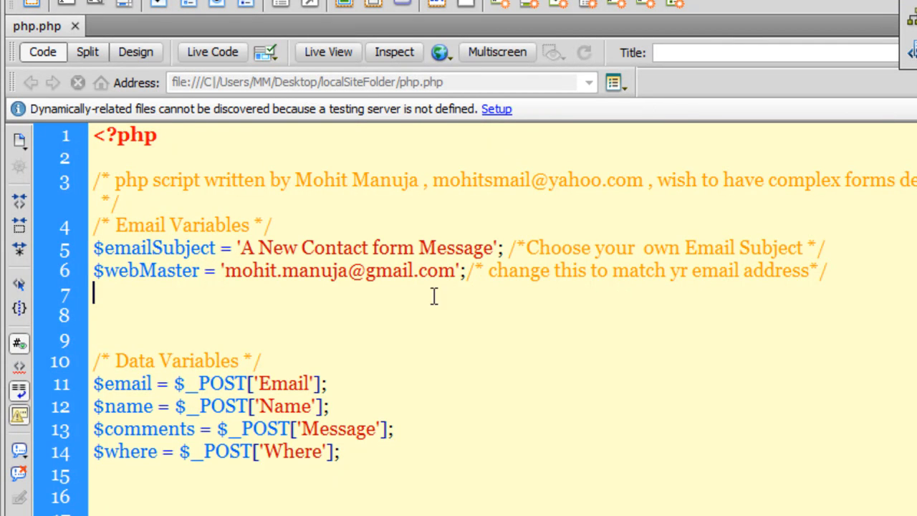
double_click(313, 270)
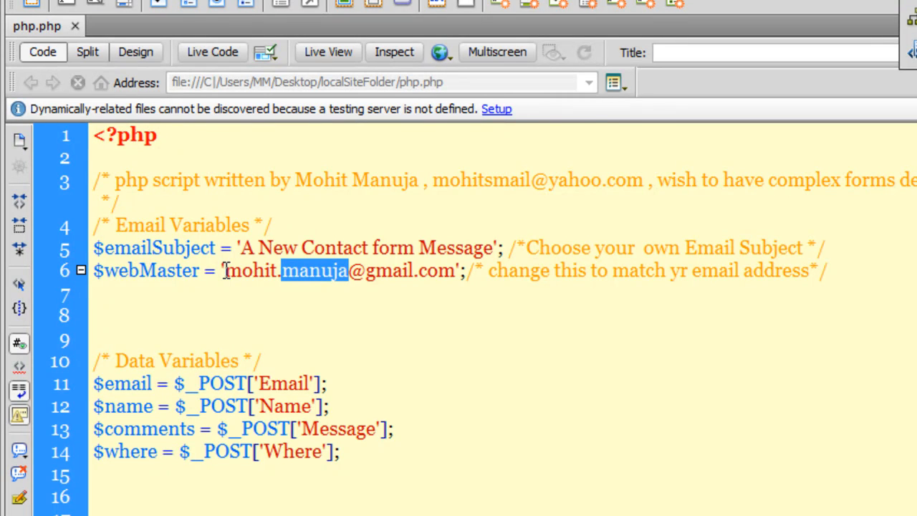
mouse_move(304, 352)
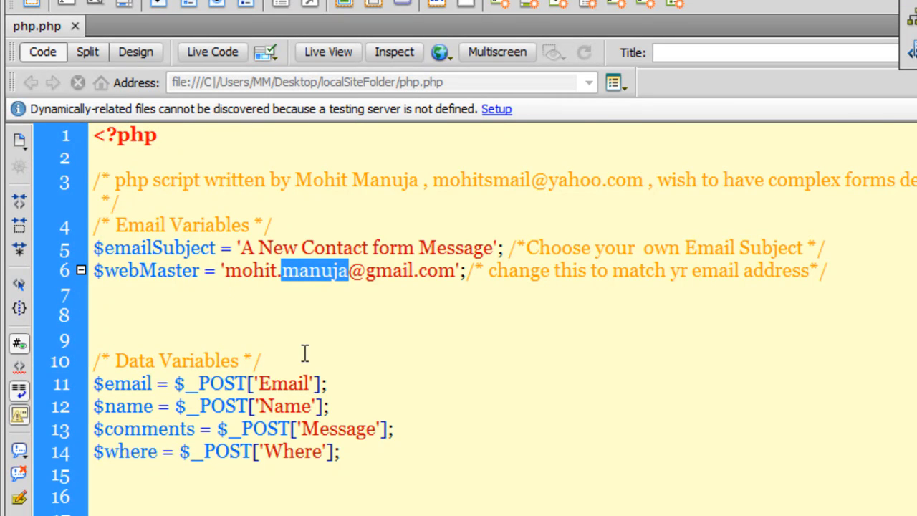
scroll(down, 3)
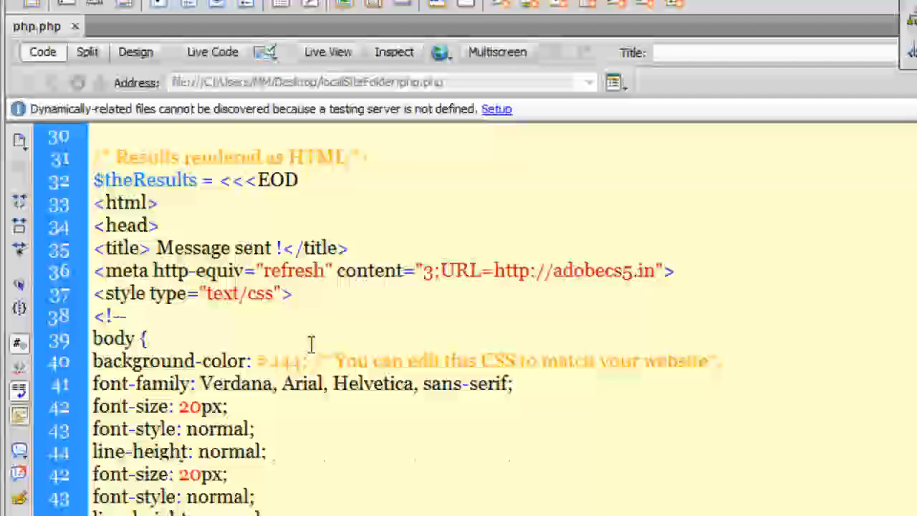
scroll(down, 3)
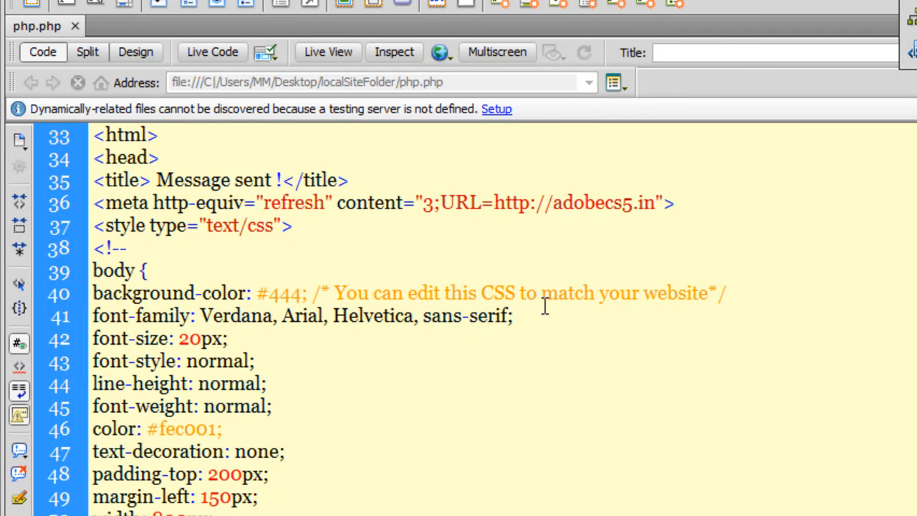
double_click(675, 292)
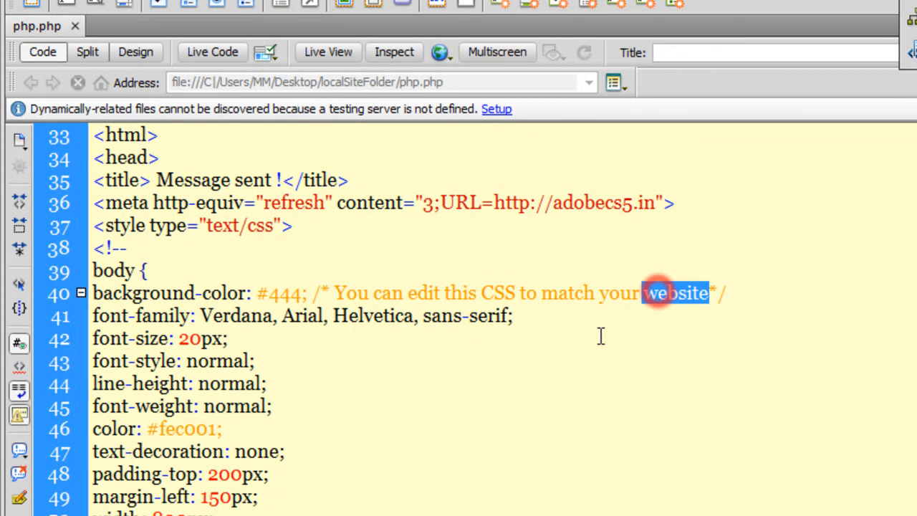
scroll(down, 3)
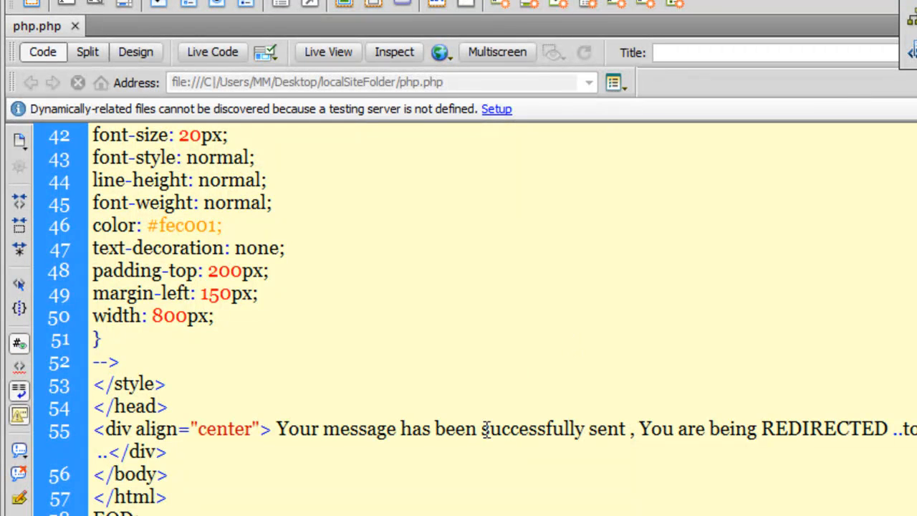
drag(276, 428, 495, 428)
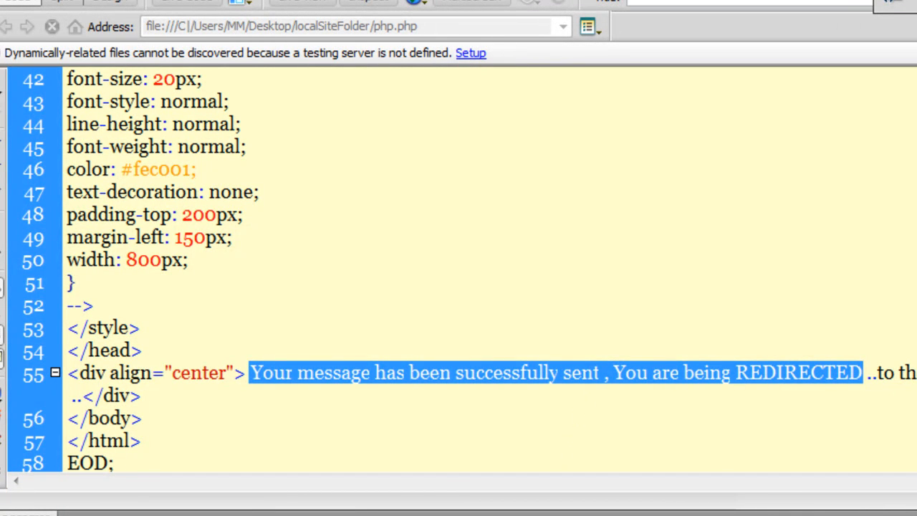
click(143, 351)
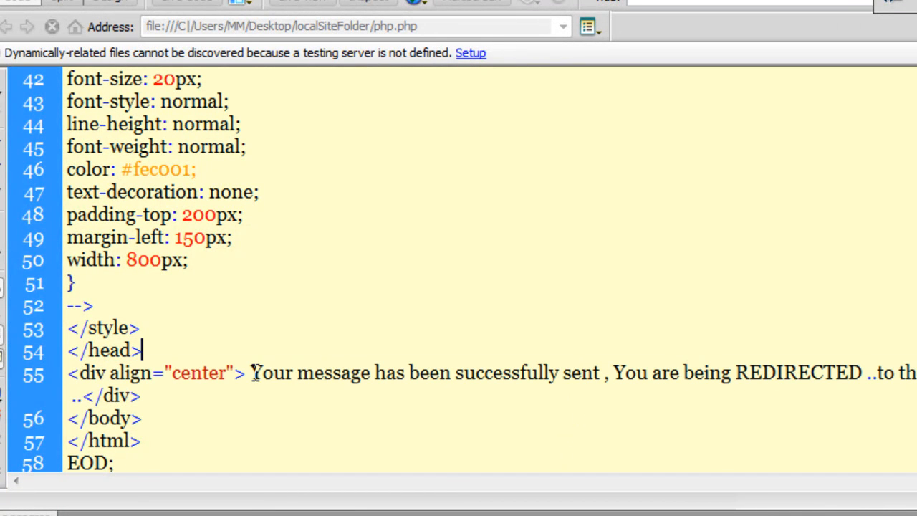
drag(252, 373, 475, 373)
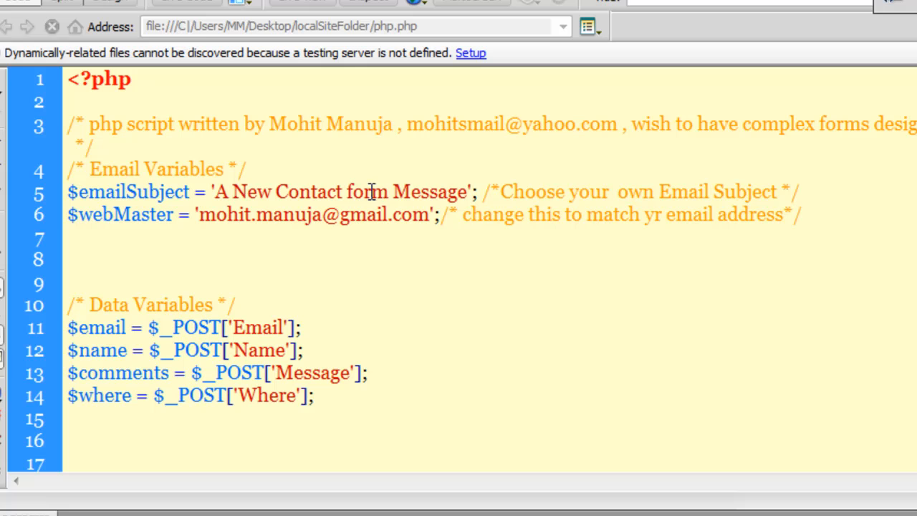
double_click(366, 192)
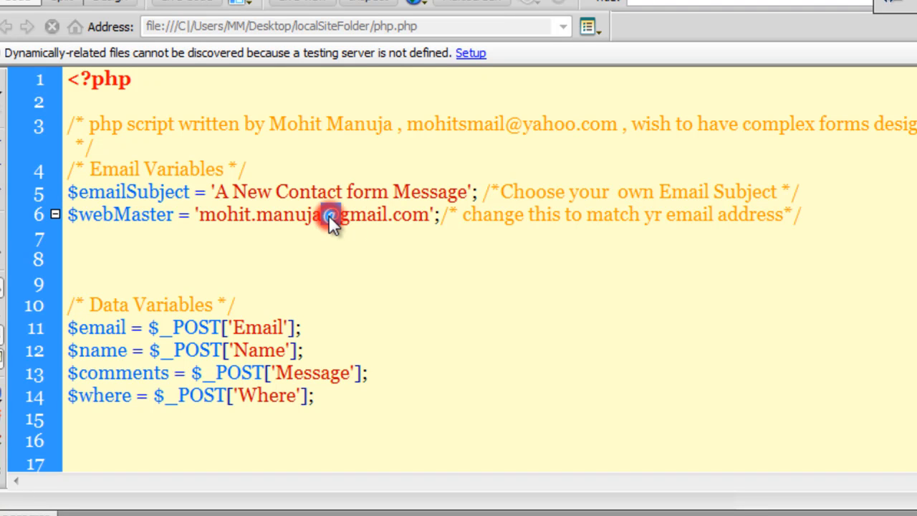
double_click(330, 215)
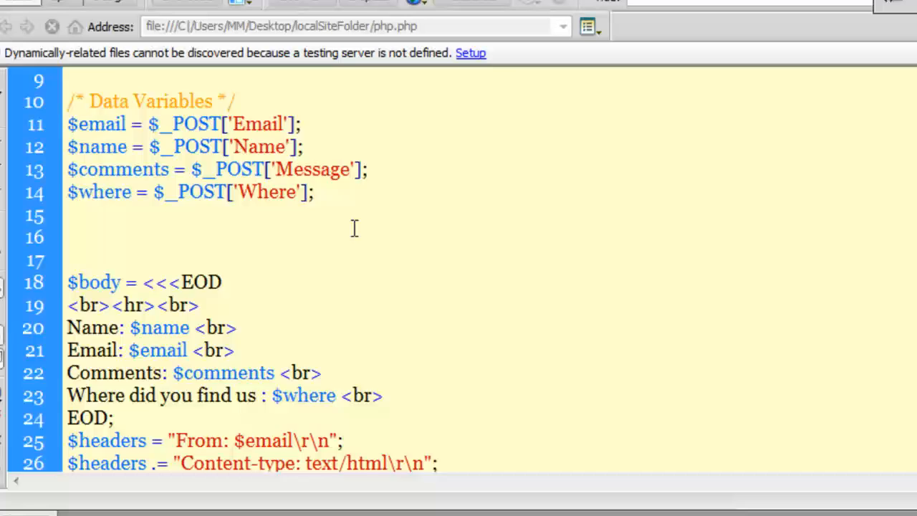
scroll(down, 3)
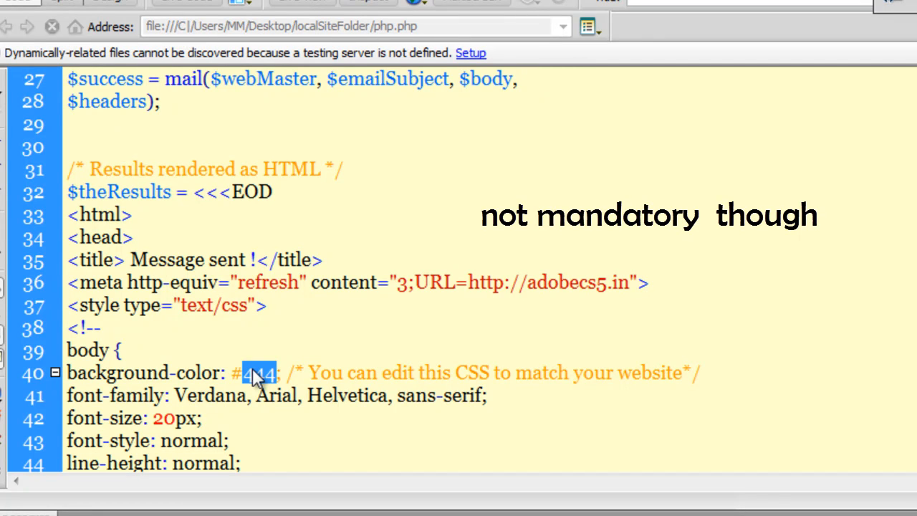
Highlight the #444 background colour value and the successfully sent message text in the script
double_click(471, 372)
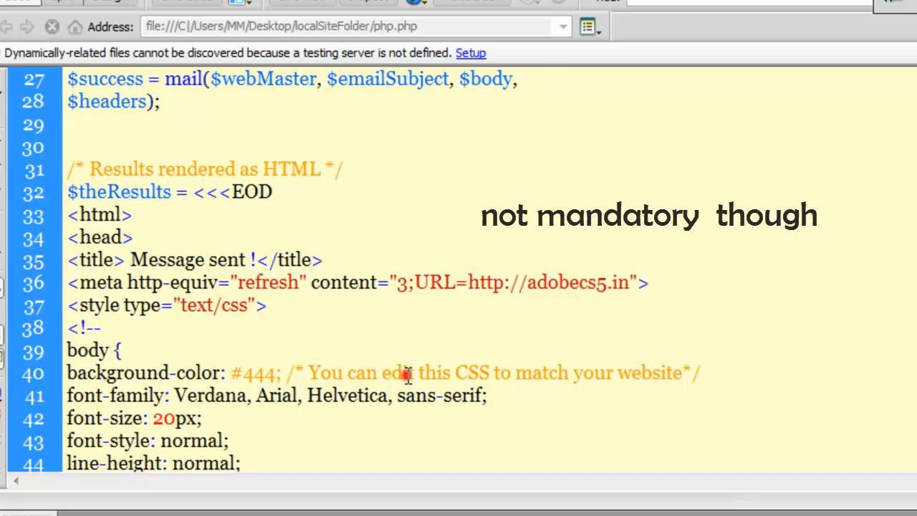
double_click(397, 373)
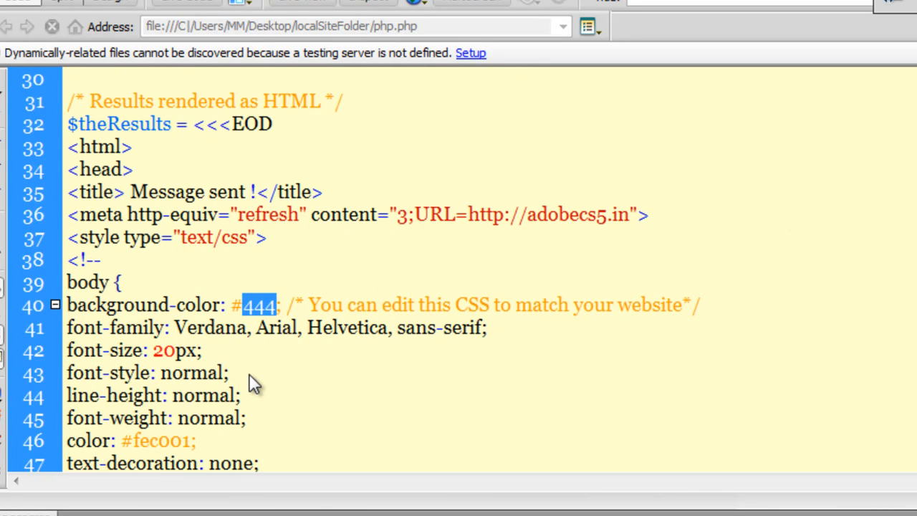
scroll(down, 3)
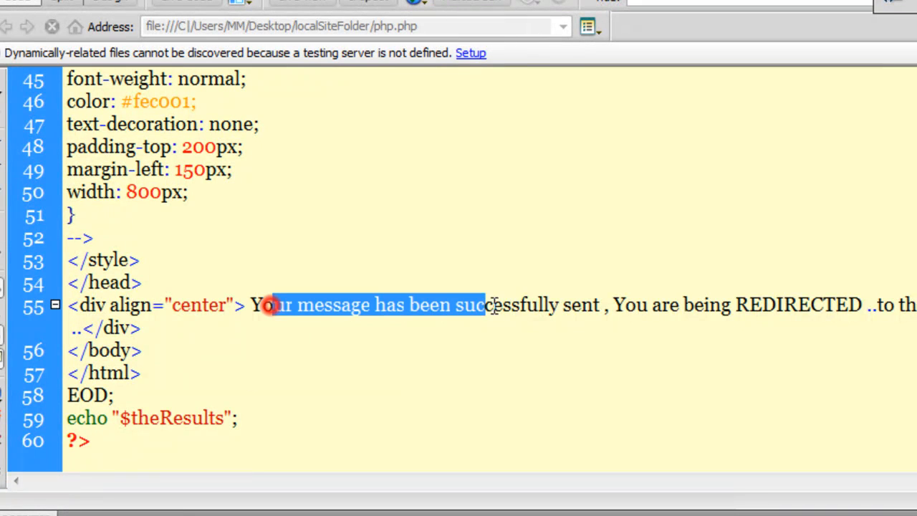
drag(265, 305, 888, 304)
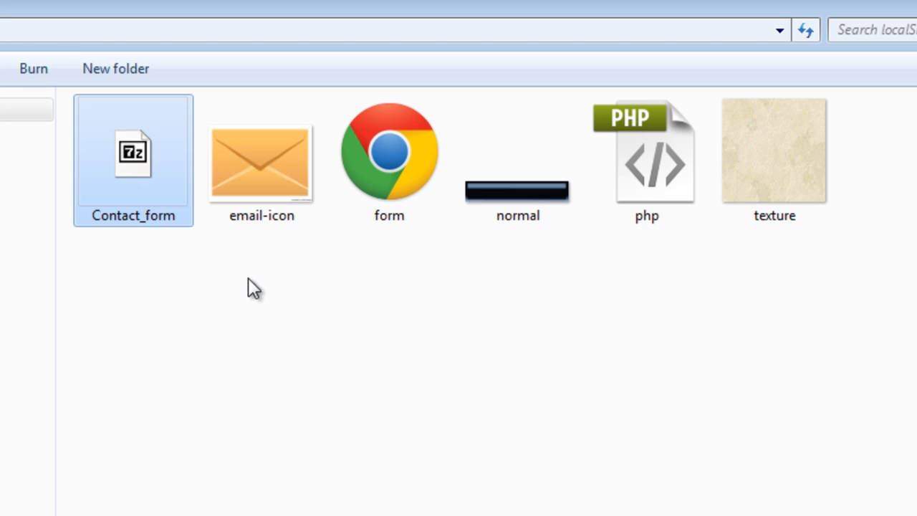
Open form.html from the local site folder in Chrome, showing the empty form
key(ctrl+a)
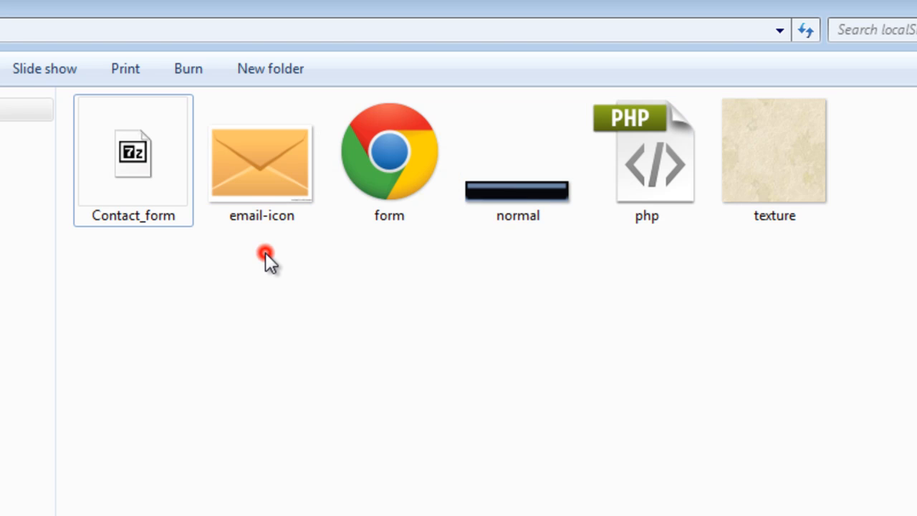
double_click(389, 151)
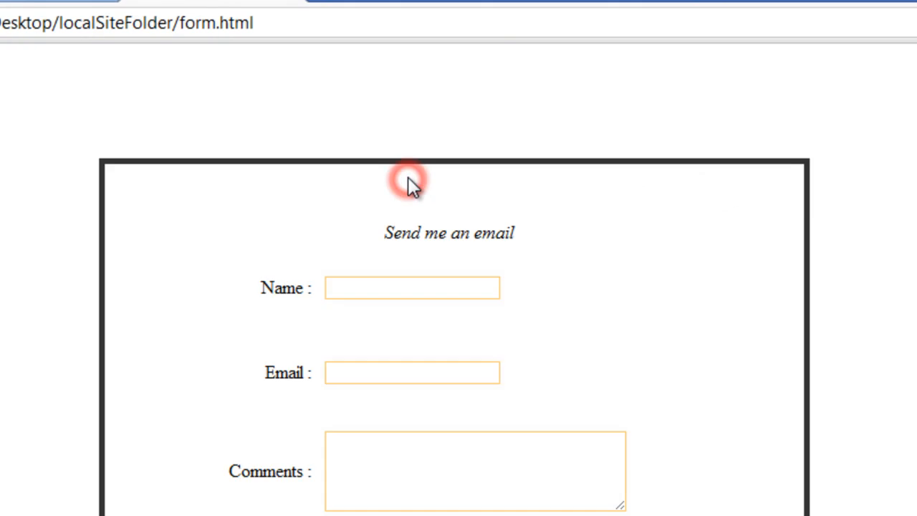